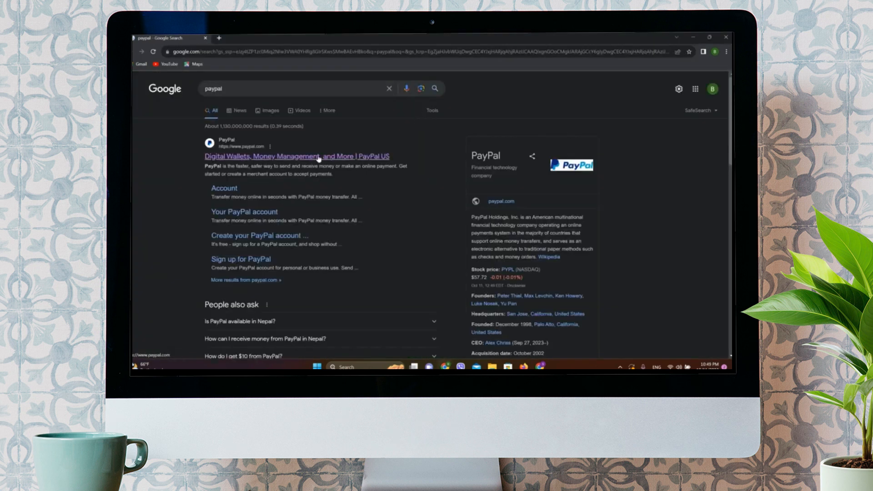
# - Open the 'Digital Wallets, Money Management, and More | PayPal US' result and go to Log In
pyautogui.click(297, 156)
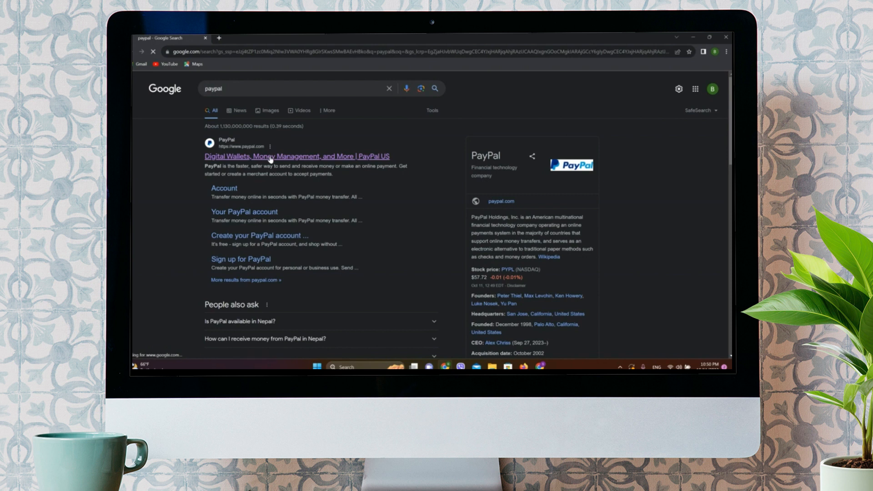
pyautogui.click(296, 155)
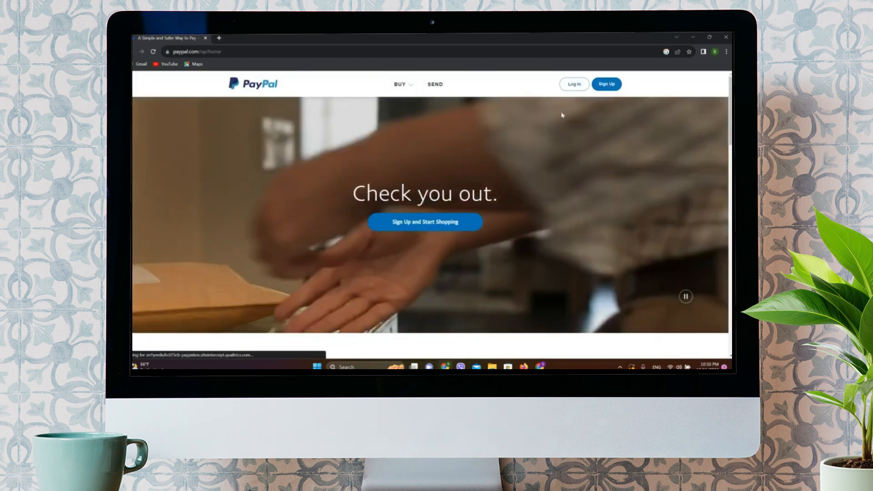
pyautogui.click(573, 84)
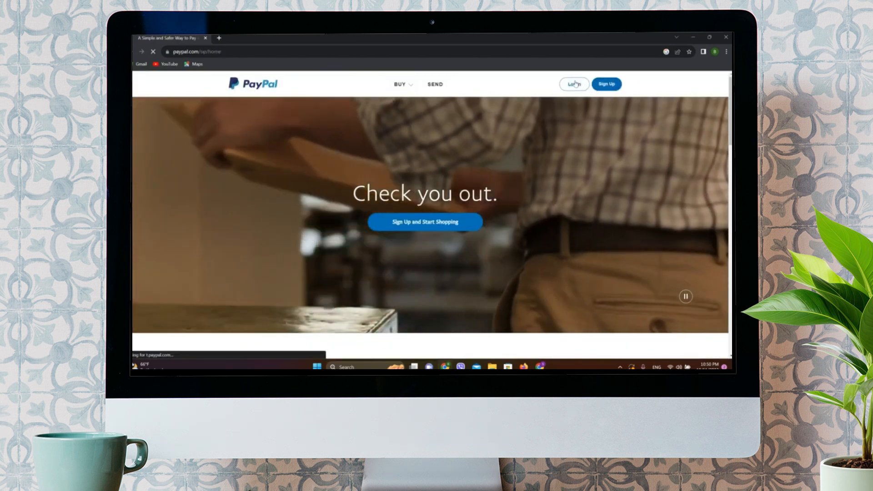
# - Log in to PayPal with the password and open the account Settings page
pyautogui.click(573, 84)
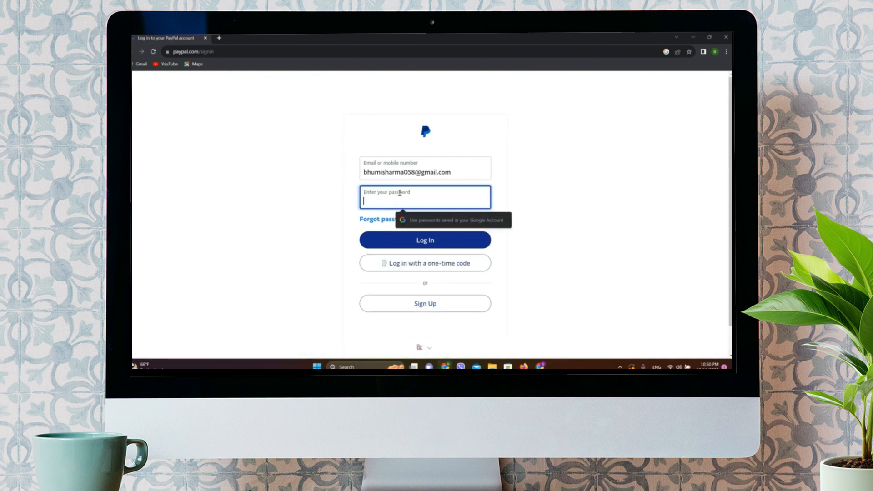
pyautogui.write('••')
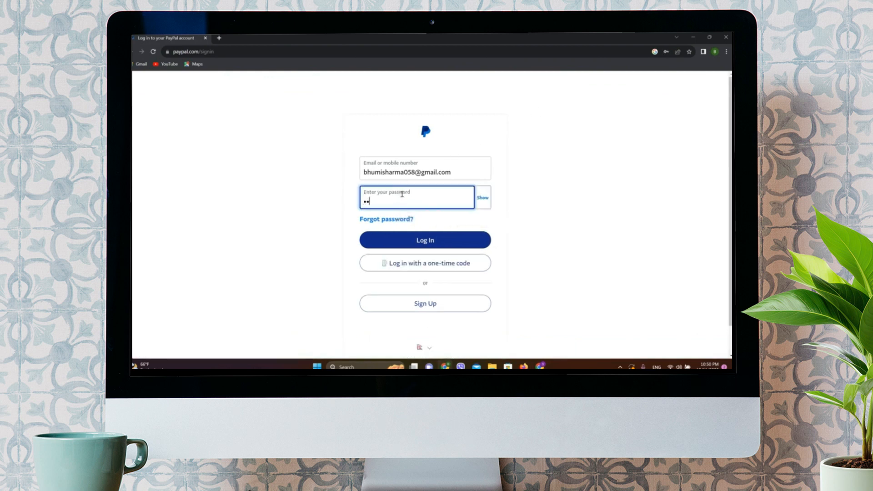
pyautogui.click(424, 240)
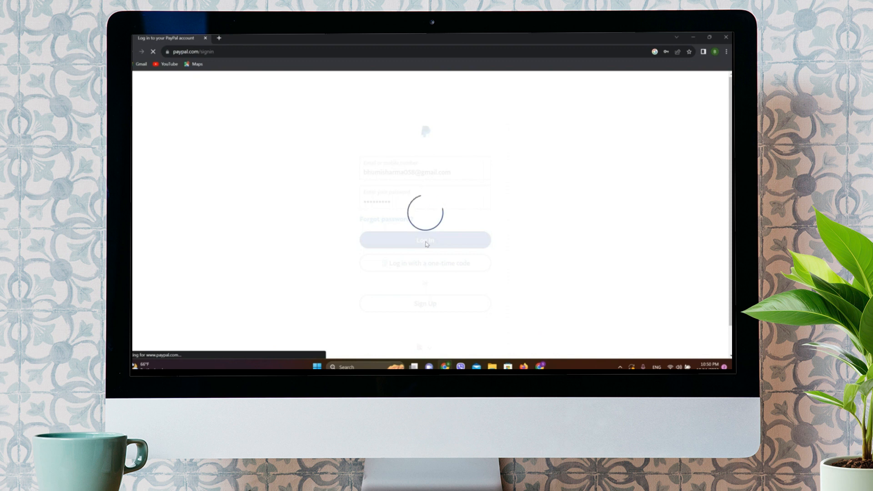
pyautogui.click(424, 240)
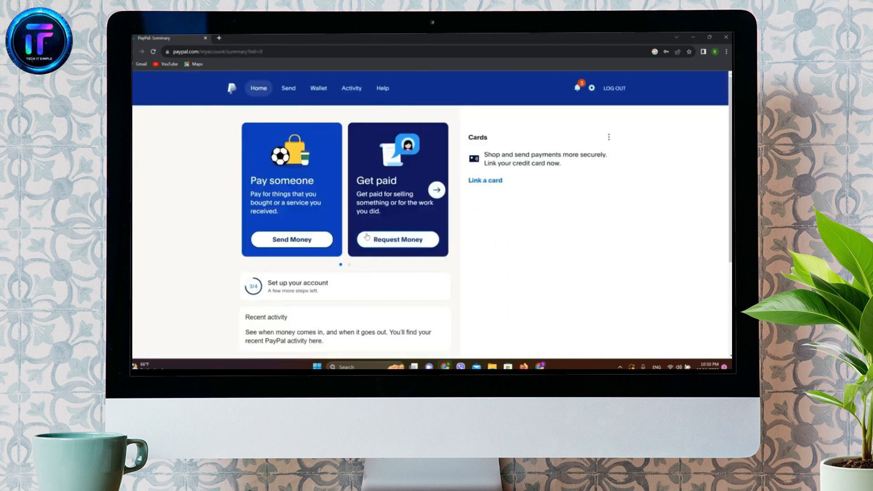
pyautogui.moveTo(589, 88)
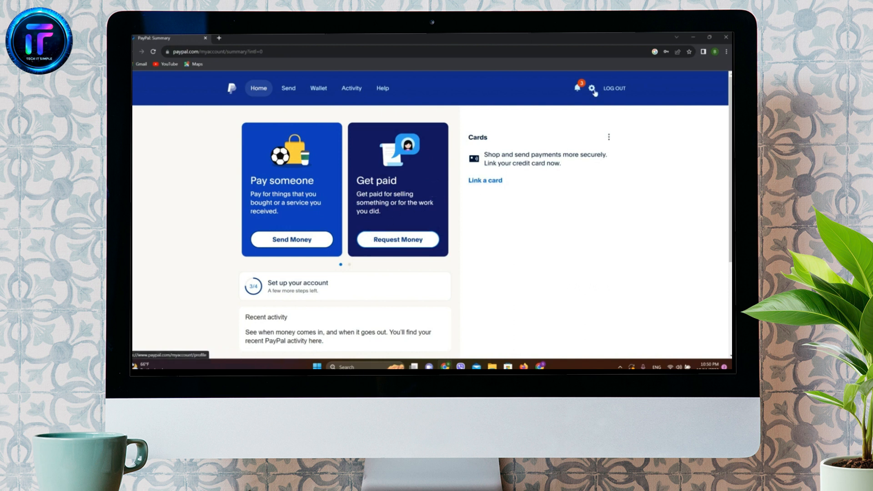
pyautogui.click(593, 89)
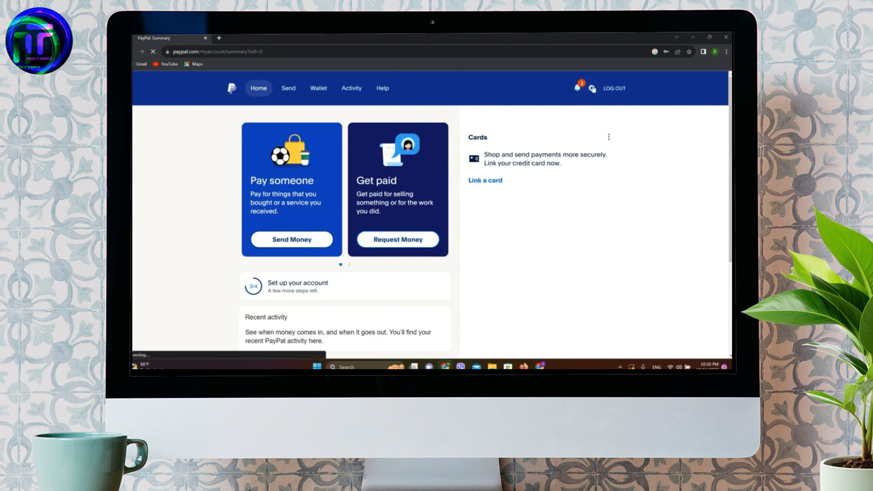
pyautogui.click(591, 89)
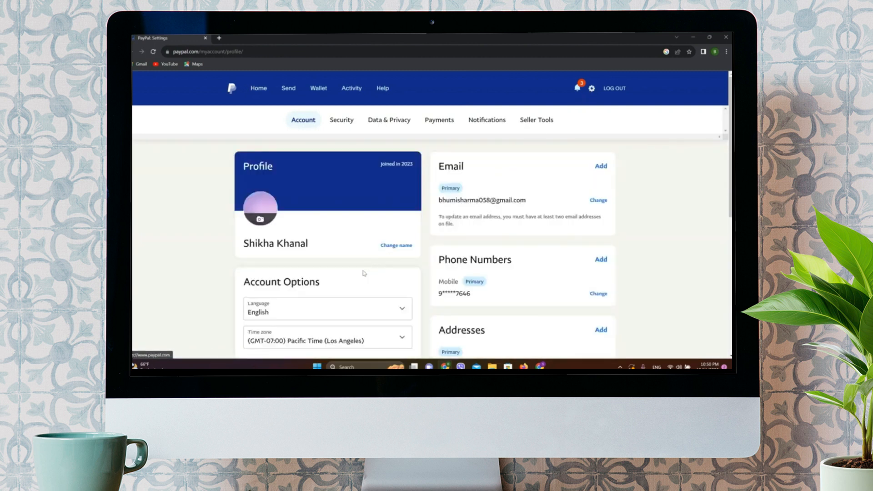
# - Scroll to Account Options, showing Language English, and select the Pacific Time zone field
pyautogui.scroll(-3)
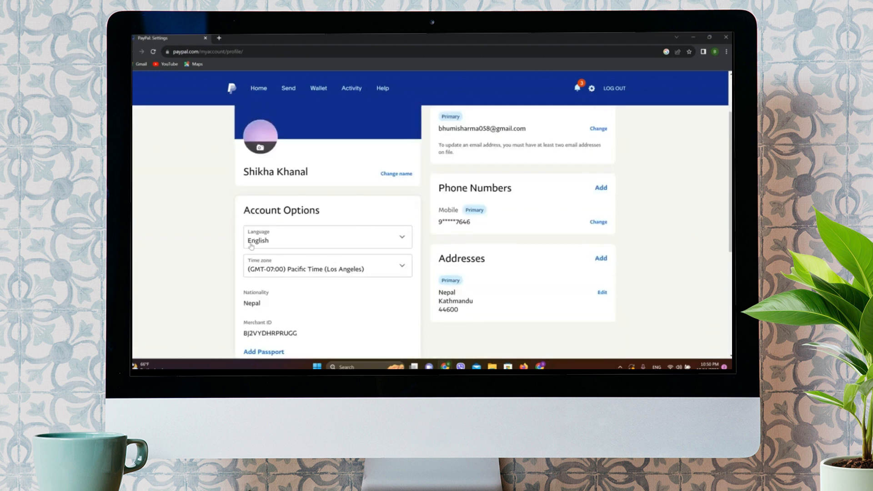
pyautogui.moveTo(391, 240)
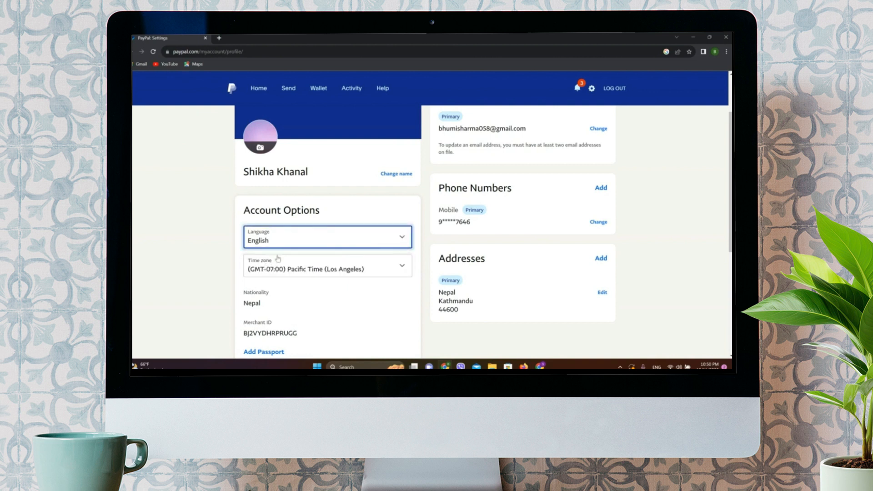
pyautogui.moveTo(400, 265)
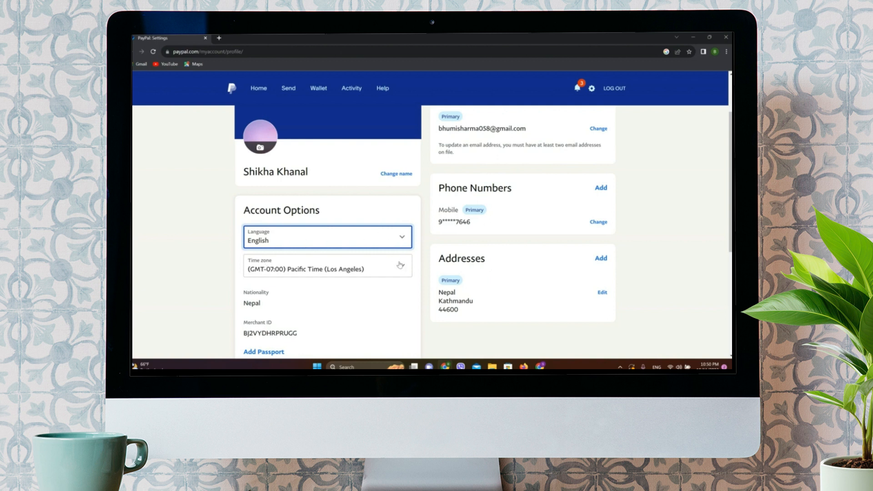
pyautogui.click(328, 265)
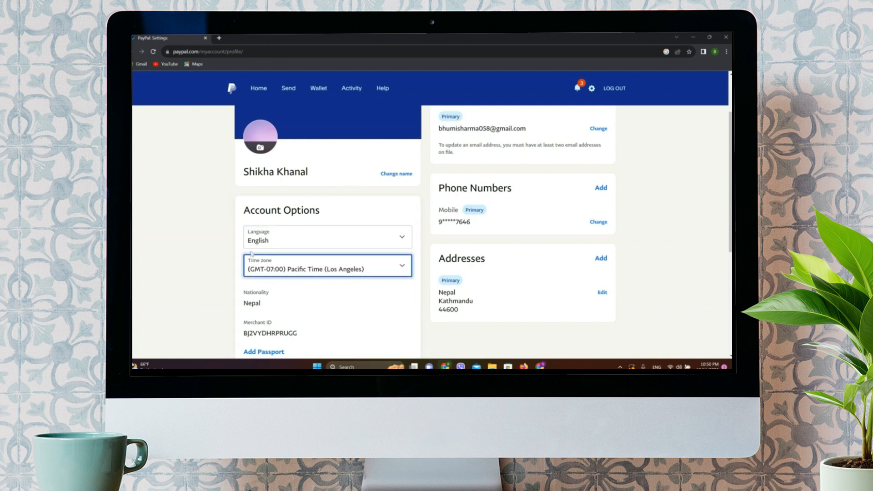
pyautogui.moveTo(339, 233)
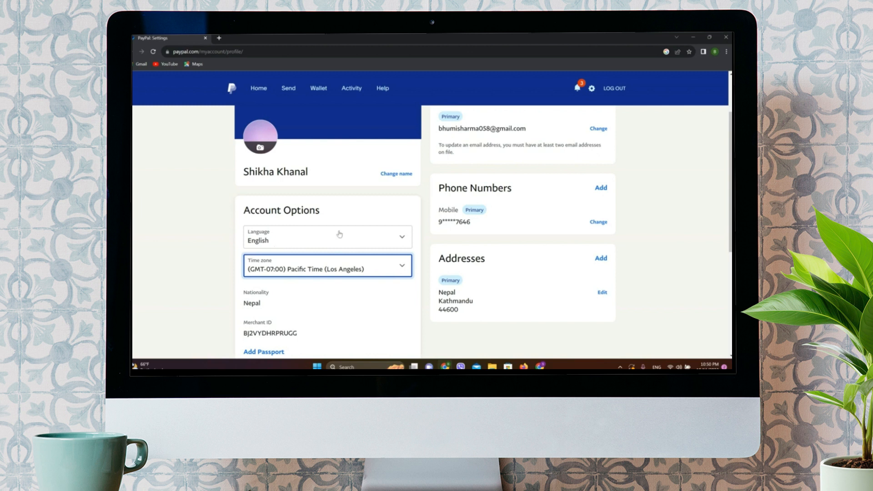